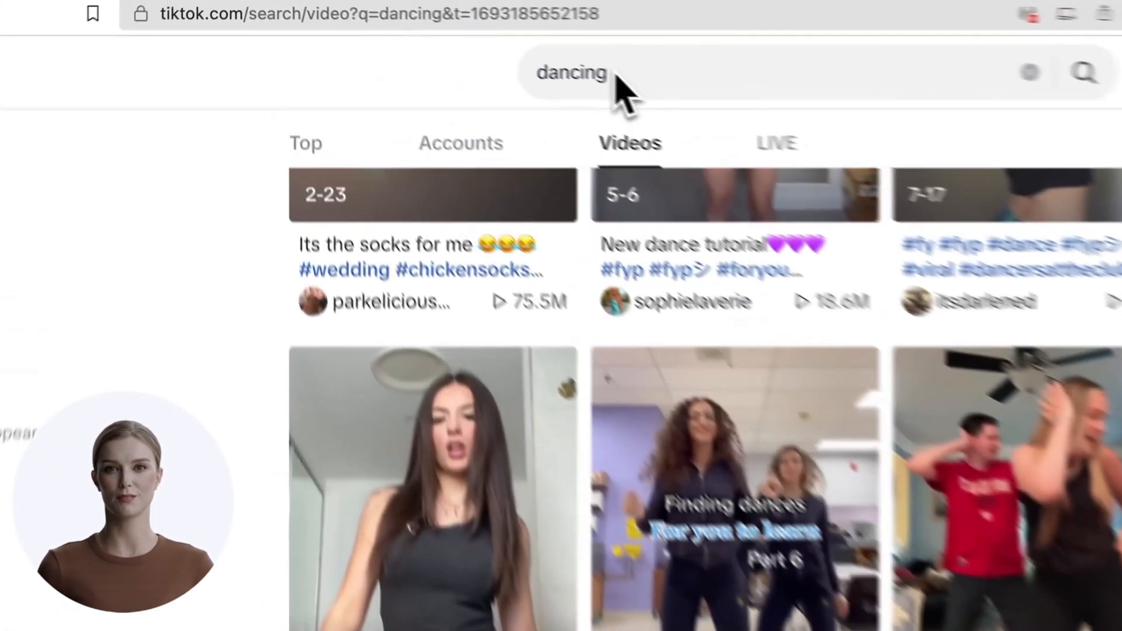
Choose a dancing video from TikTok results and download it without a watermark via the downloader.
{"action": "left_click", "coordinate": [582, 75]}
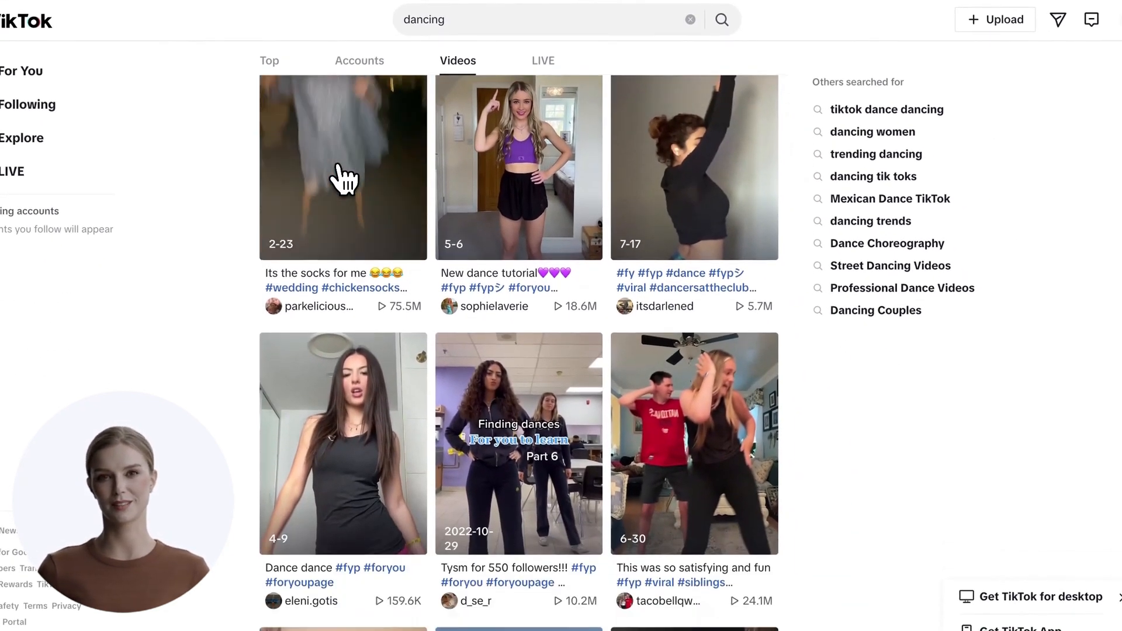
{"action": "scroll", "scroll_direction": "down", "scroll_amount": 3}
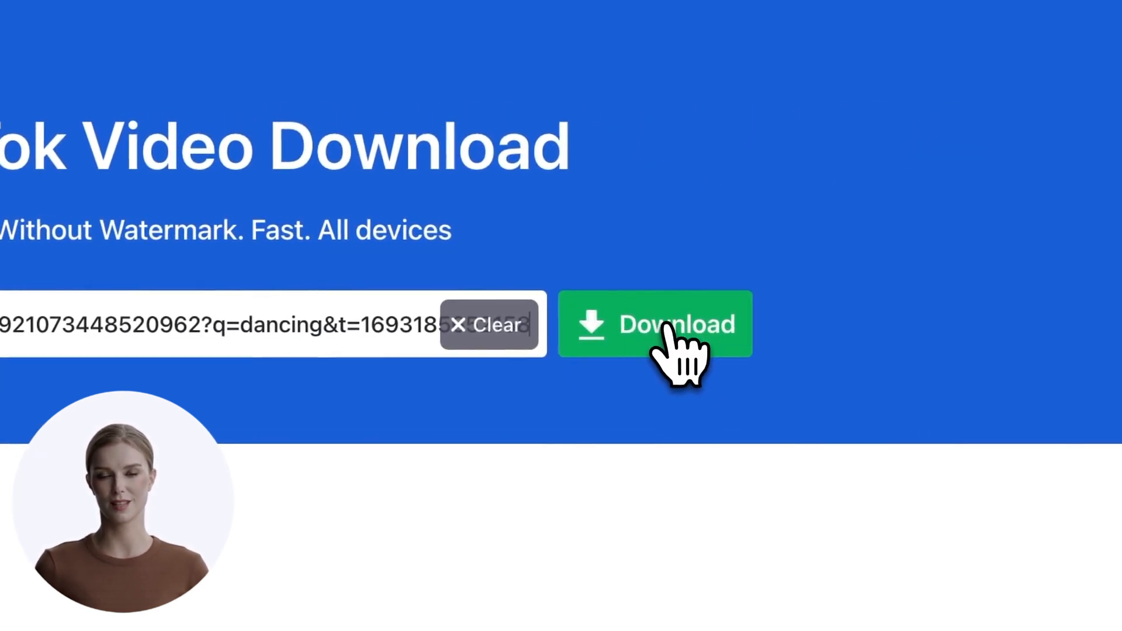
{"action": "left_click", "coordinate": [665, 325]}
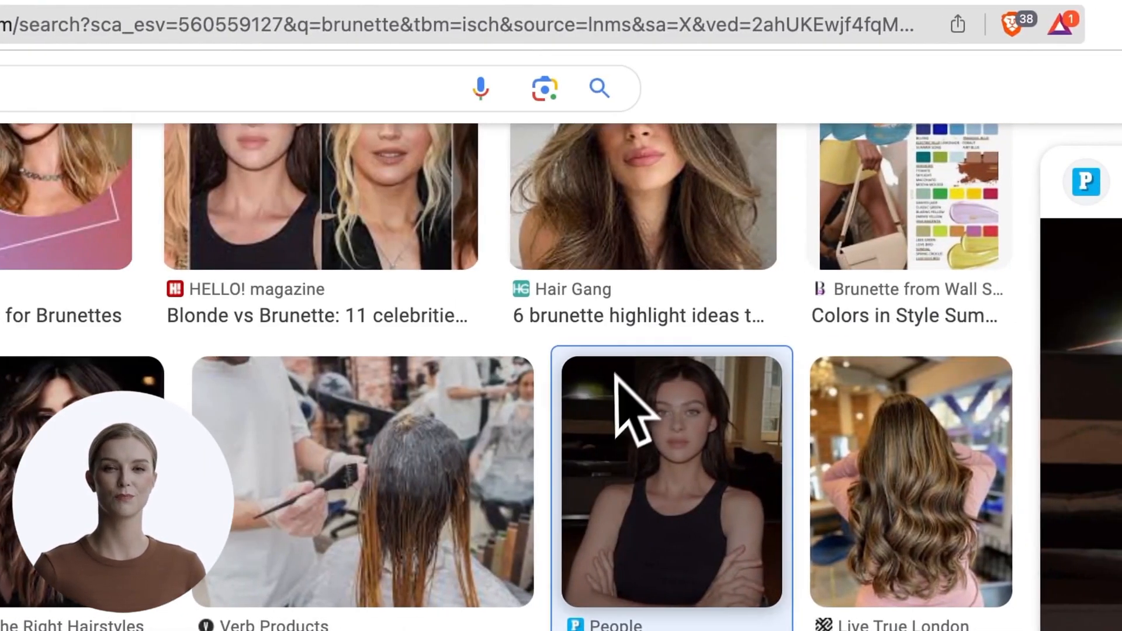
Enlarge the brunette crossed-arms portrait and save it as the face image.
{"action": "left_click", "coordinate": [671, 483]}
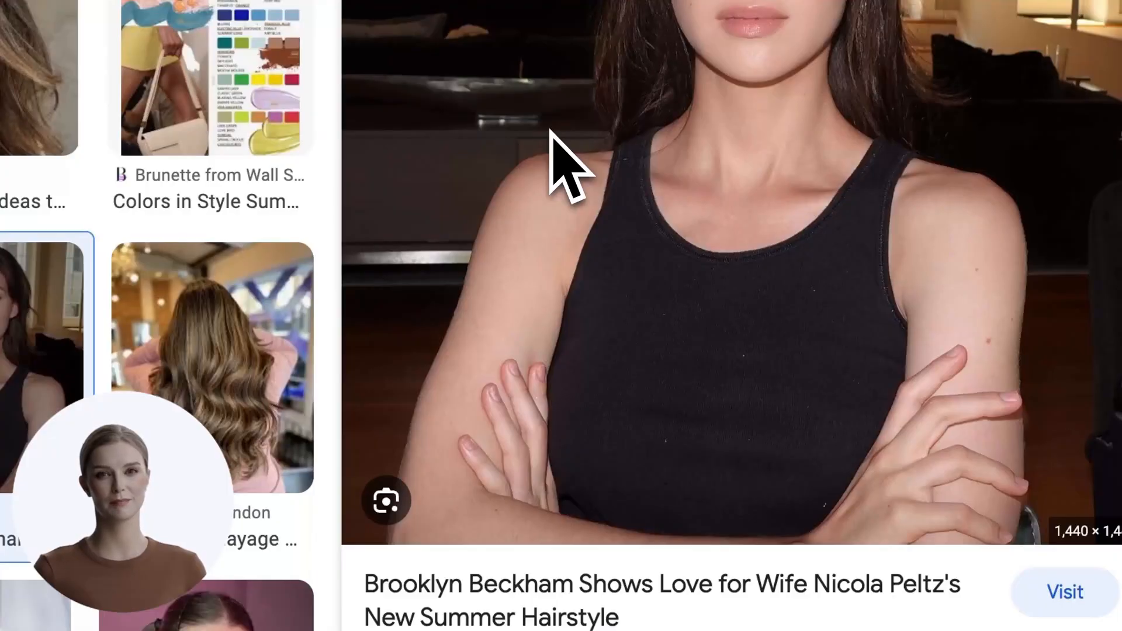
{"action": "right_click", "coordinate": [561, 170]}
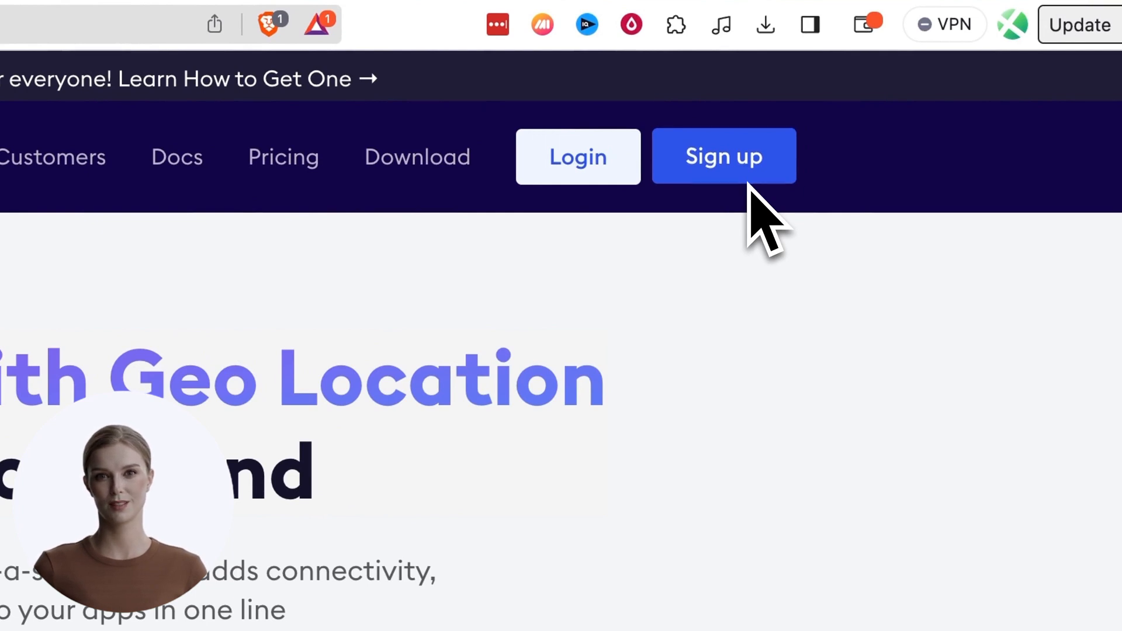
Begin ngrok account signup to get an auth token.
{"action": "left_click", "coordinate": [724, 157]}
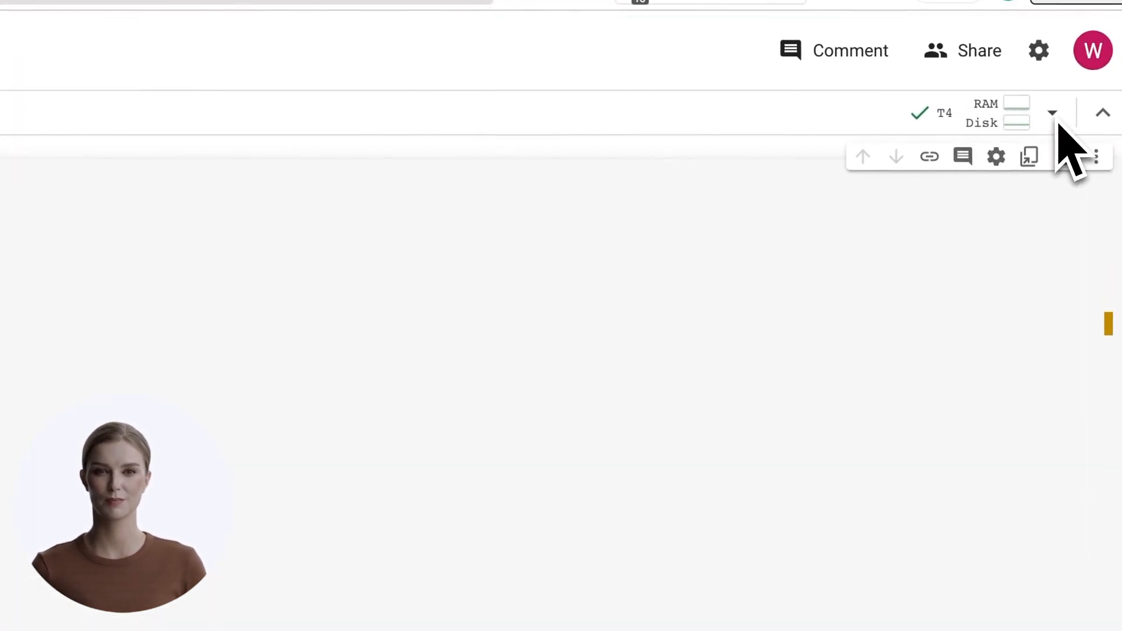
Bring up the Change runtime type dialog with T4 GPU as the accelerator.
{"action": "left_click", "coordinate": [1052, 113]}
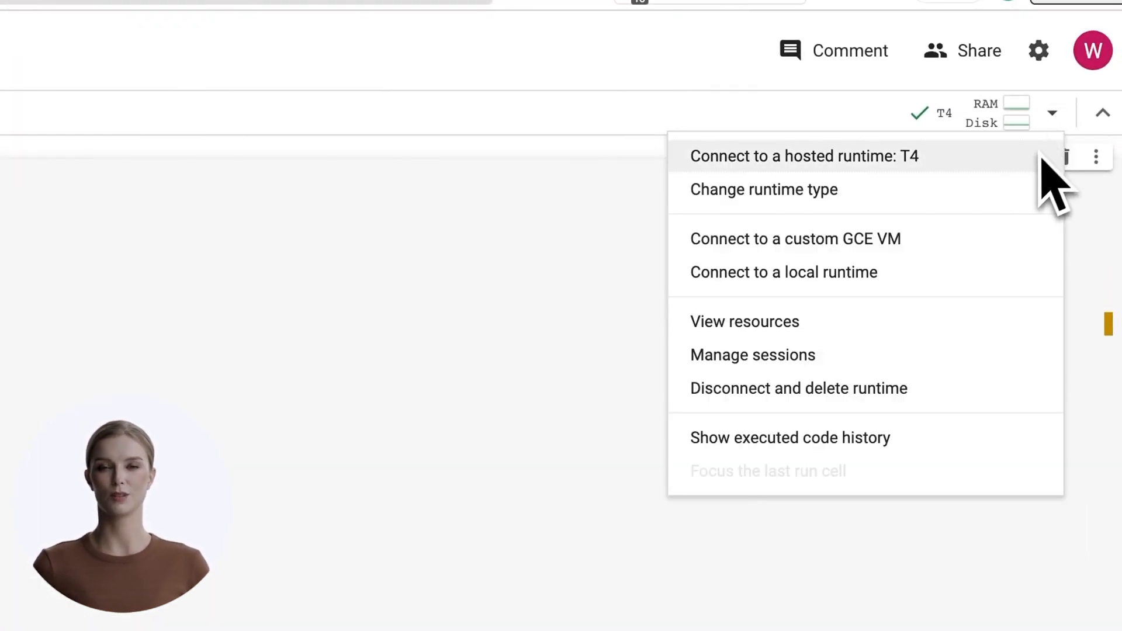
{"action": "left_click", "coordinate": [764, 189]}
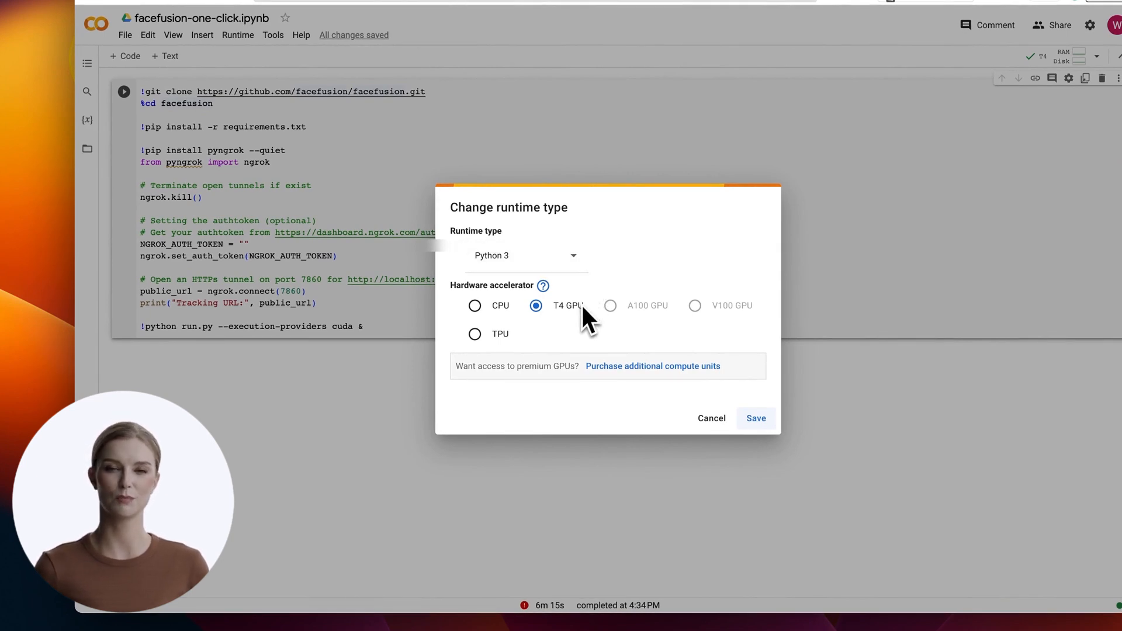
{"action": "mouse_move", "coordinate": [641, 349]}
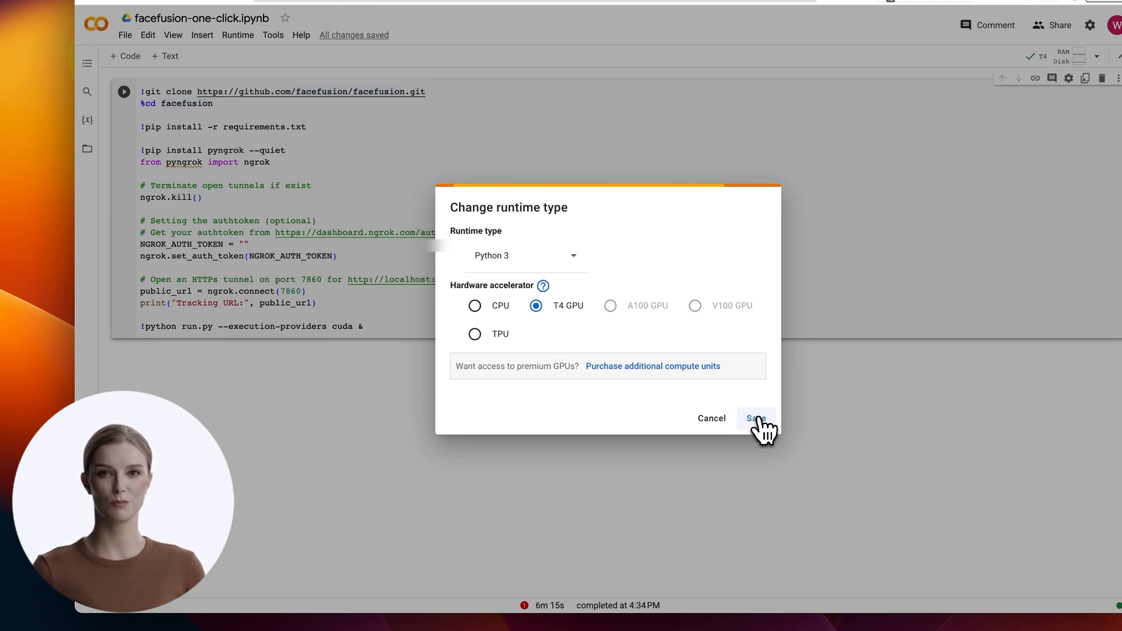
Save the T4 GPU runtime setting for the FaceFusion notebook.
{"action": "left_click", "coordinate": [756, 417]}
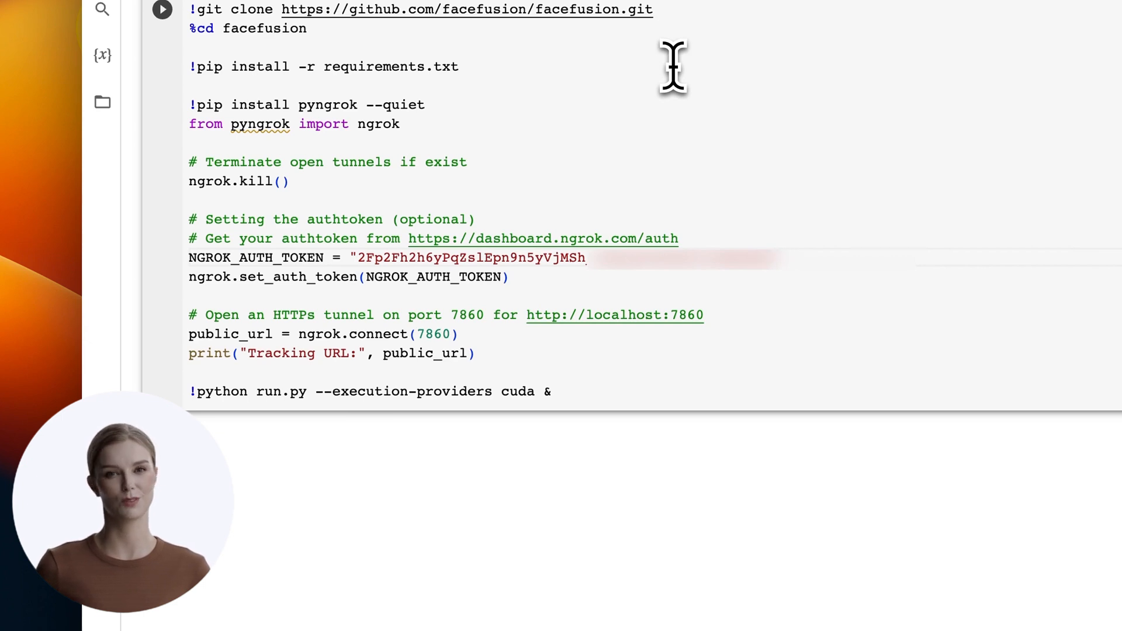
{"action": "mouse_move", "coordinate": [661, 111]}
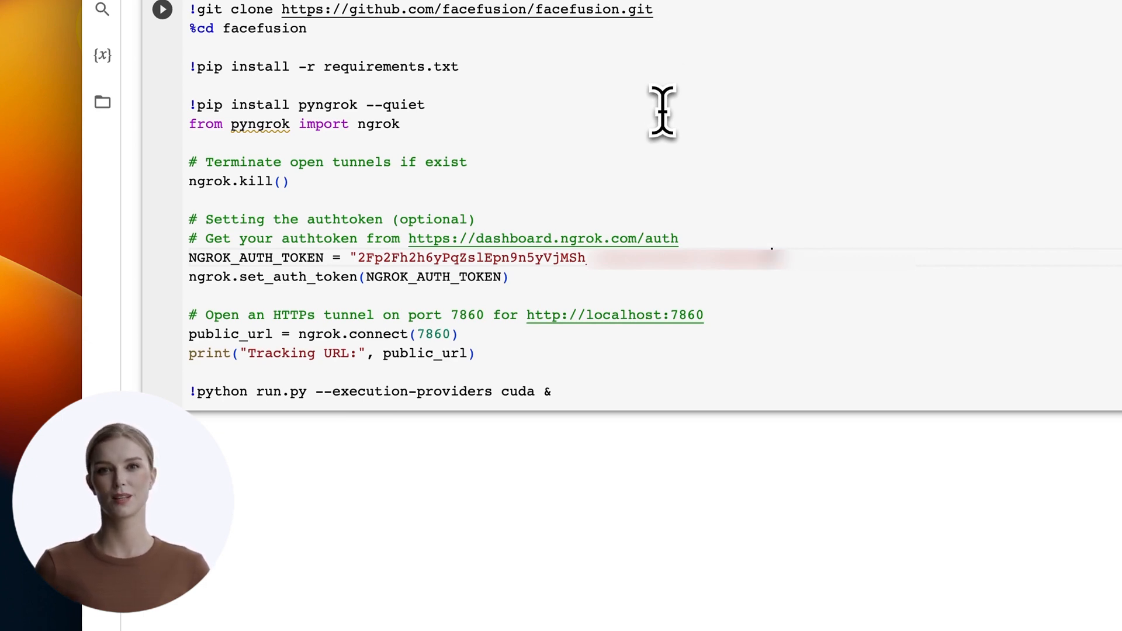
{"action": "mouse_move", "coordinate": [660, 135]}
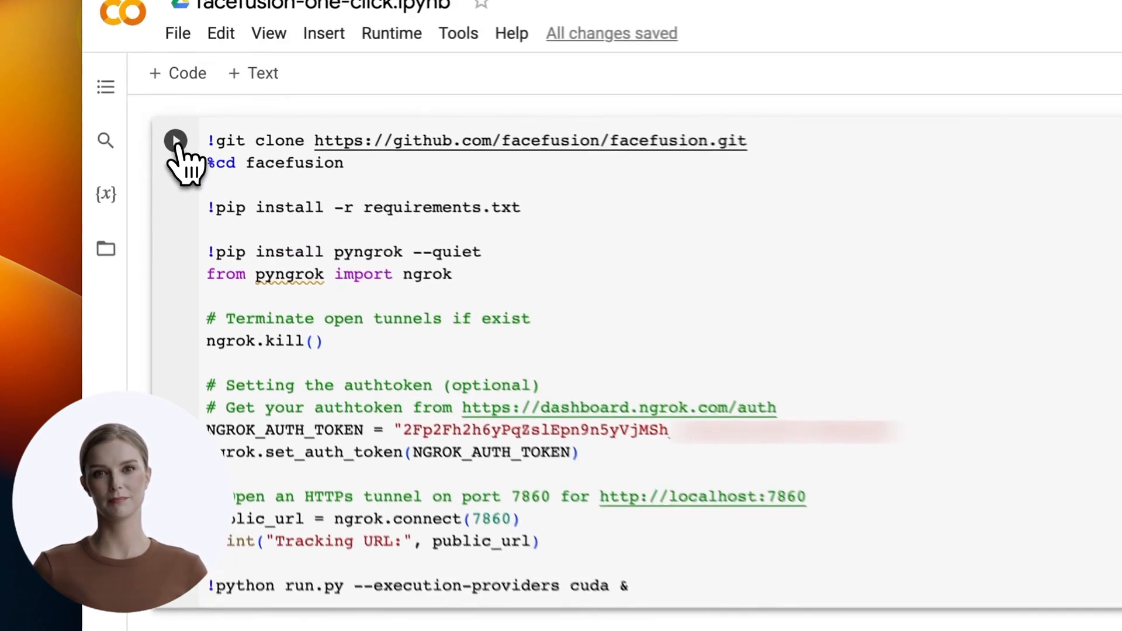
Run the FaceFusion setup cell to install packages and get the ngrok public URL.
{"action": "left_click", "coordinate": [175, 139]}
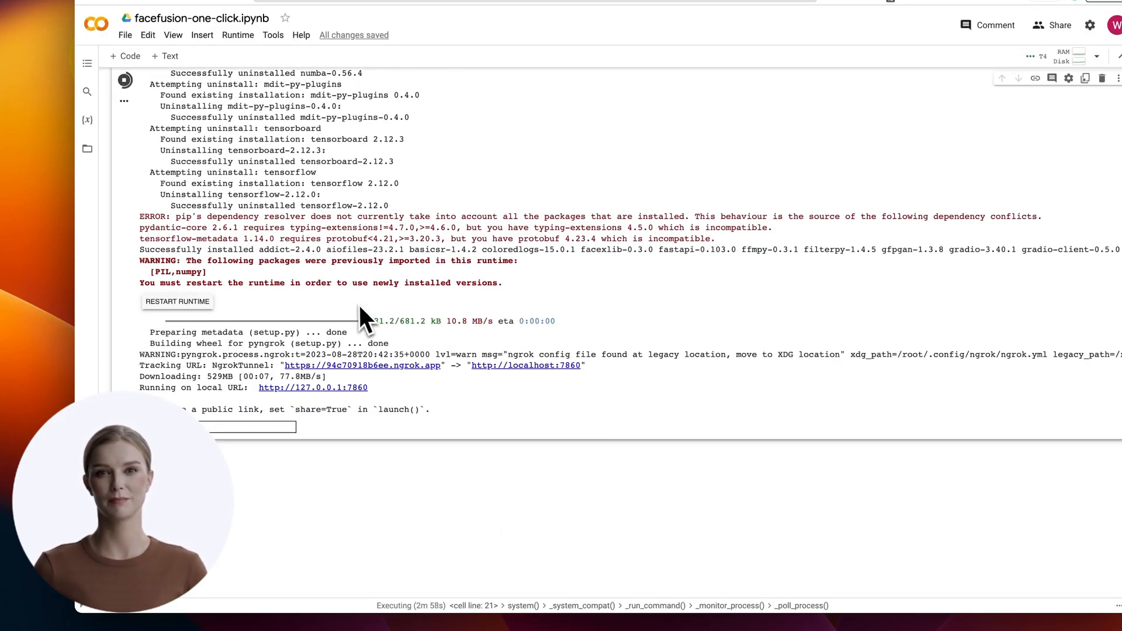
{"action": "mouse_move", "coordinate": [325, 307]}
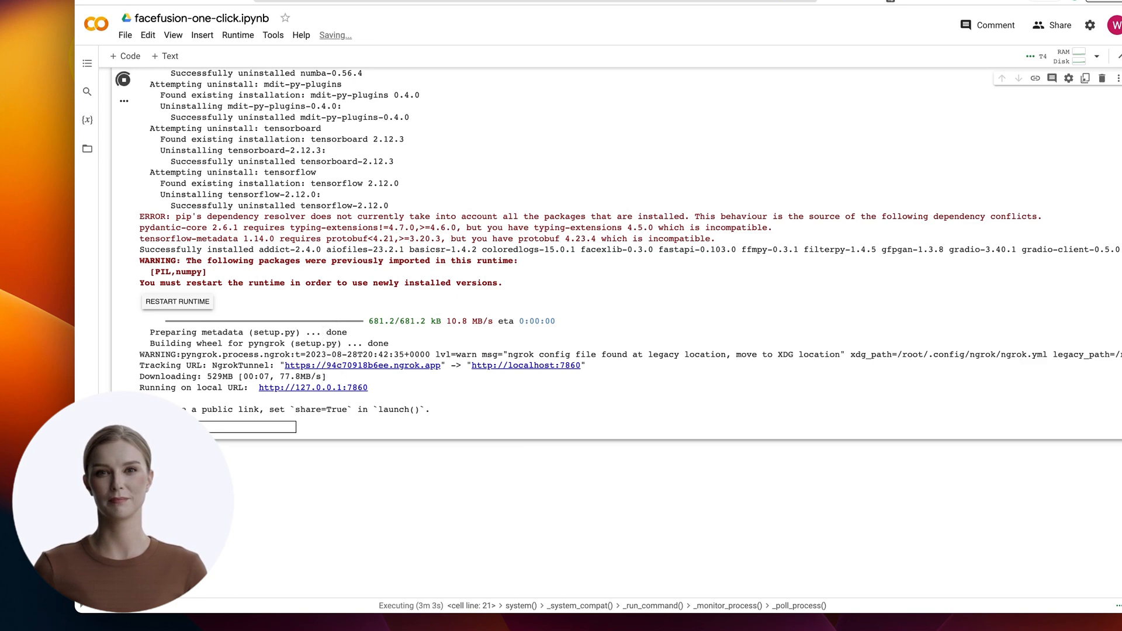
{"action": "mouse_move", "coordinate": [386, 371]}
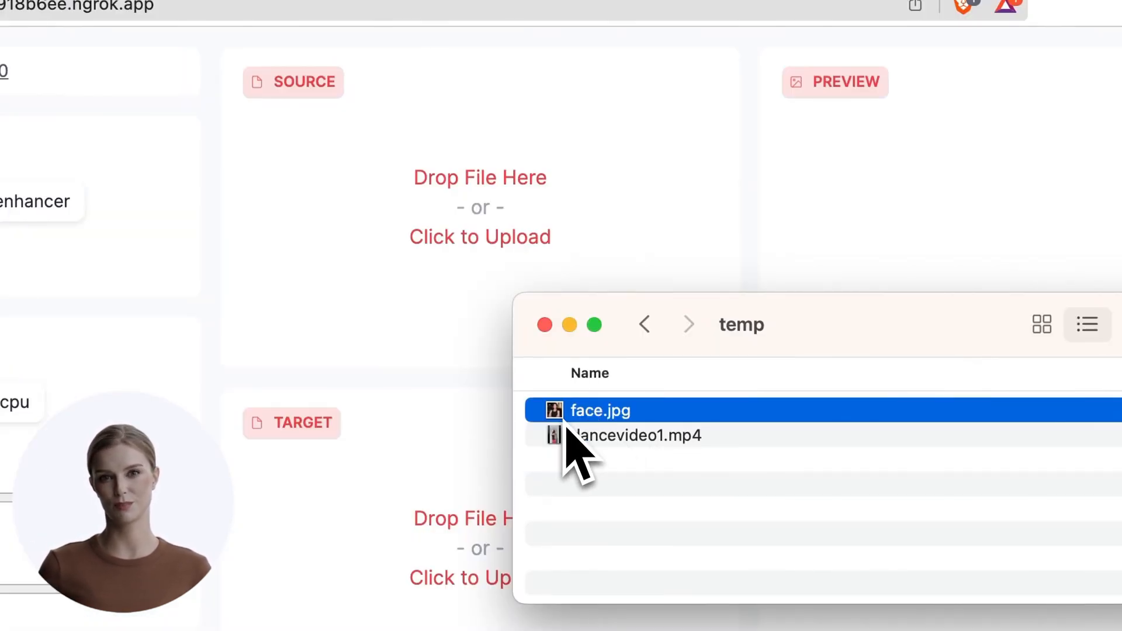
Drop face.jpg from Finder onto the SOURCE area as the source face.
{"action": "left_click_drag", "start_coordinate": [599, 410], "coordinate": [421, 222]}
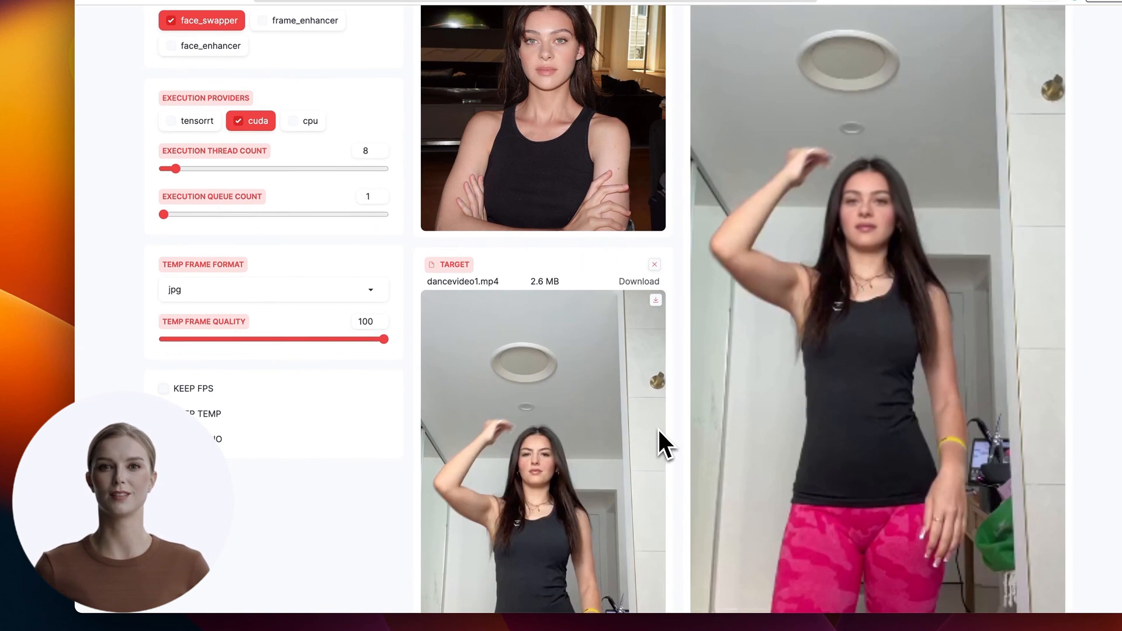
{"action": "mouse_move", "coordinate": [879, 268]}
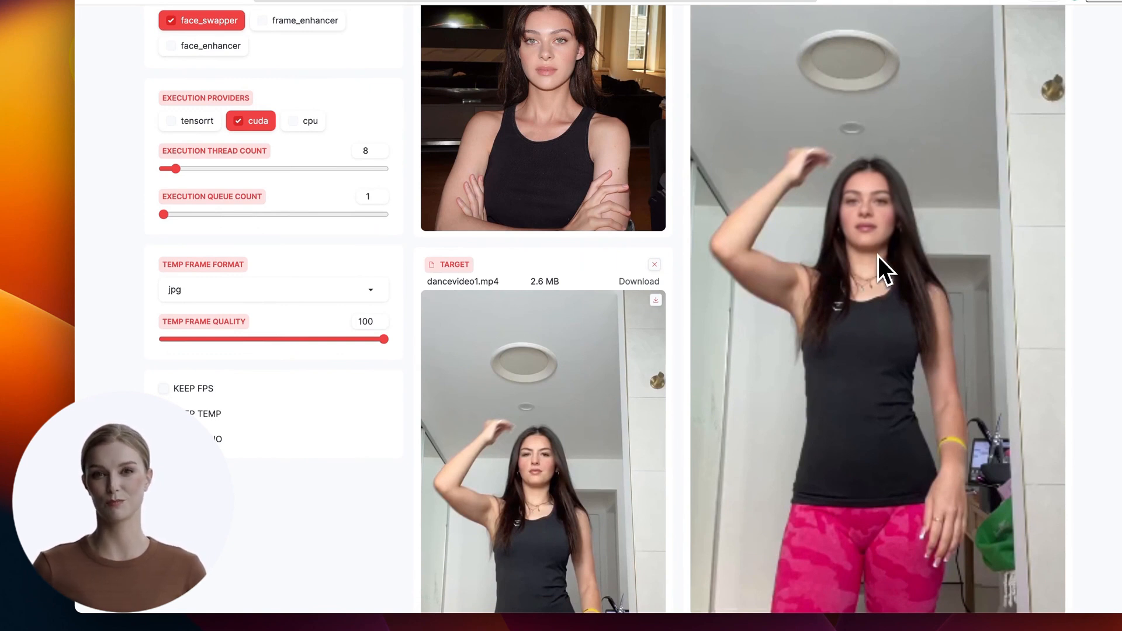
Scroll to the START button to begin processing dancevideo1.mp4 with the swapped face.
{"action": "scroll", "scroll_direction": "down", "scroll_amount": 3}
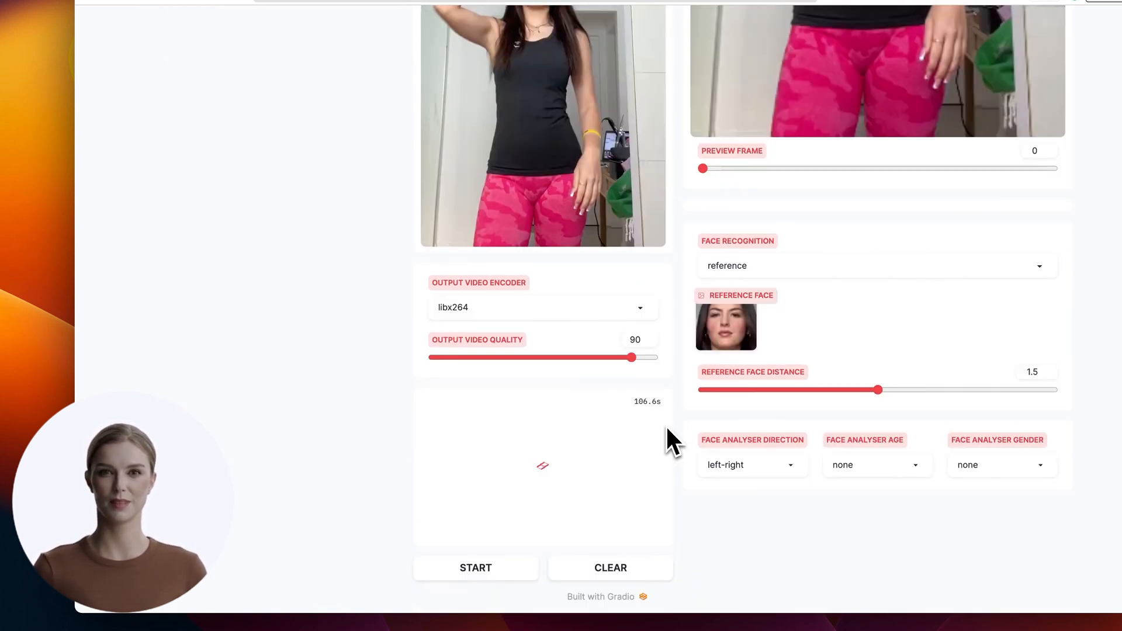